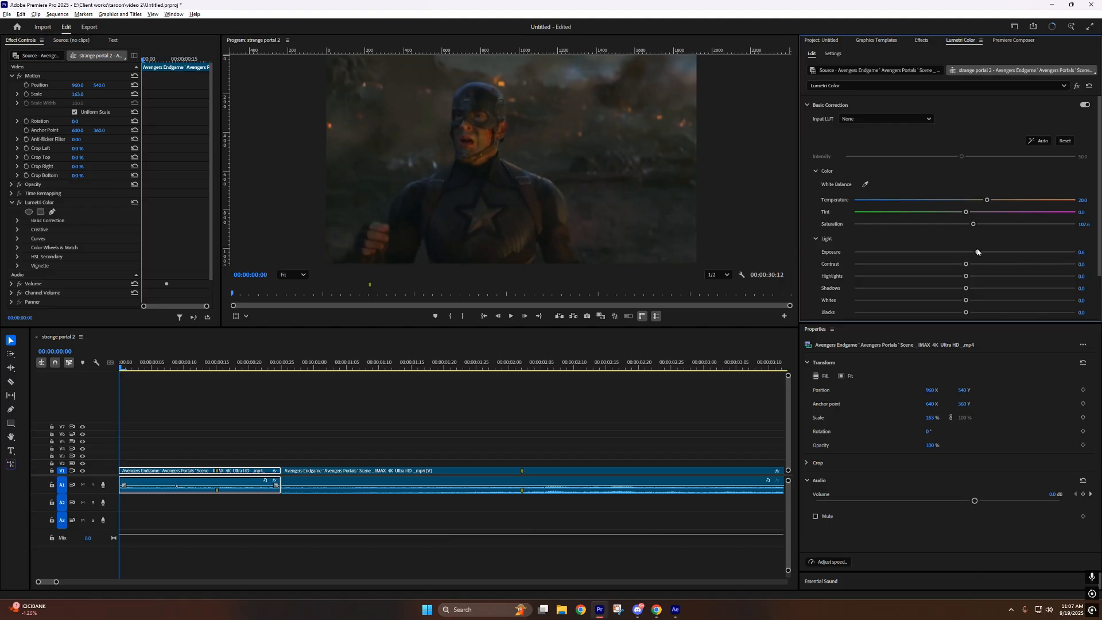
Drag Contrast down, Highlights up and Blacks down in Lumetri Color's Light section.
left_click_drag(965, 264, 971, 264)
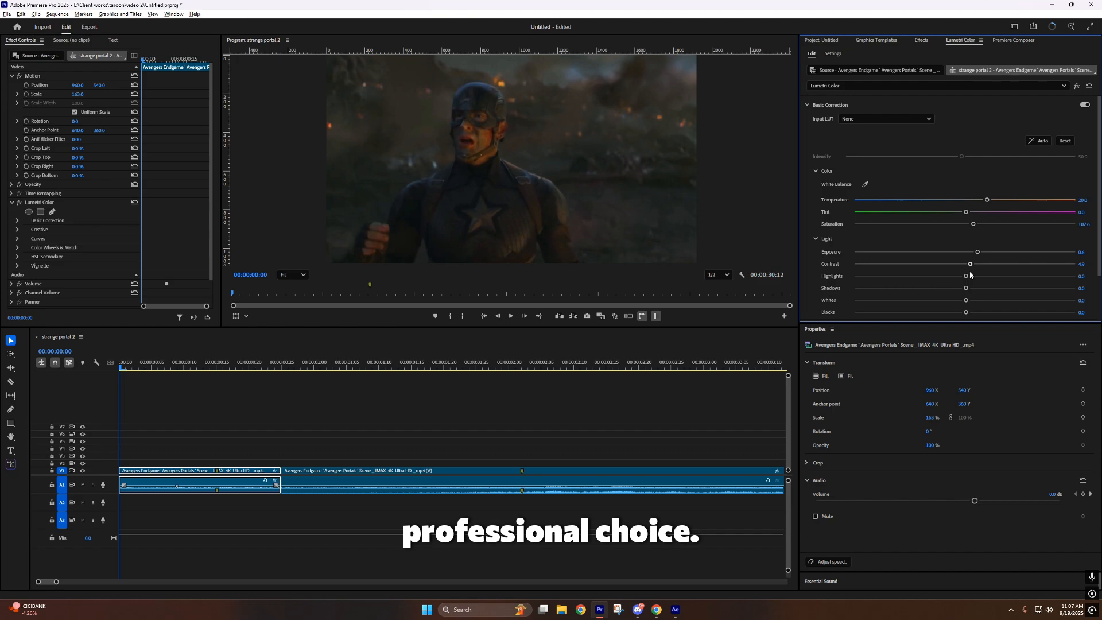
left_click_drag(975, 264, 965, 264)
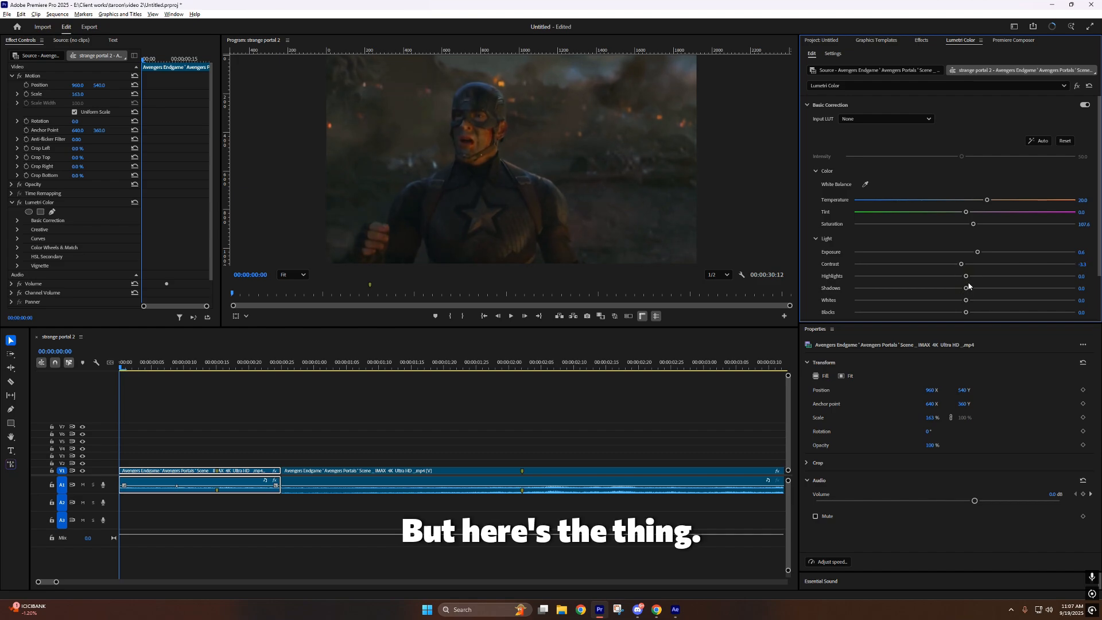
left_click_drag(965, 275, 979, 275)
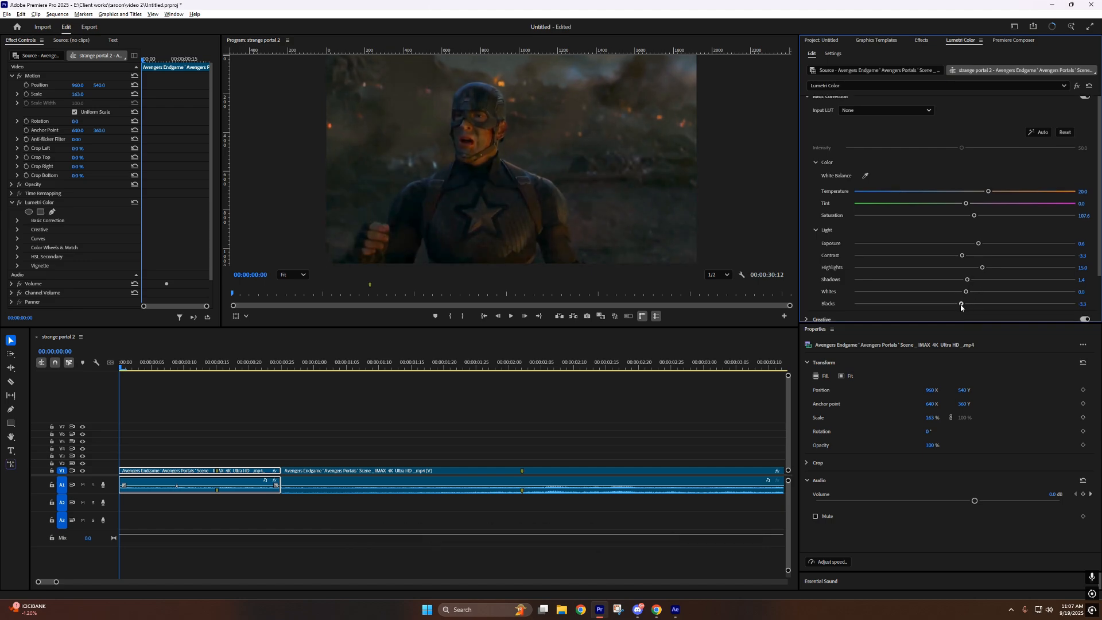
left_click_drag(965, 290, 976, 291)
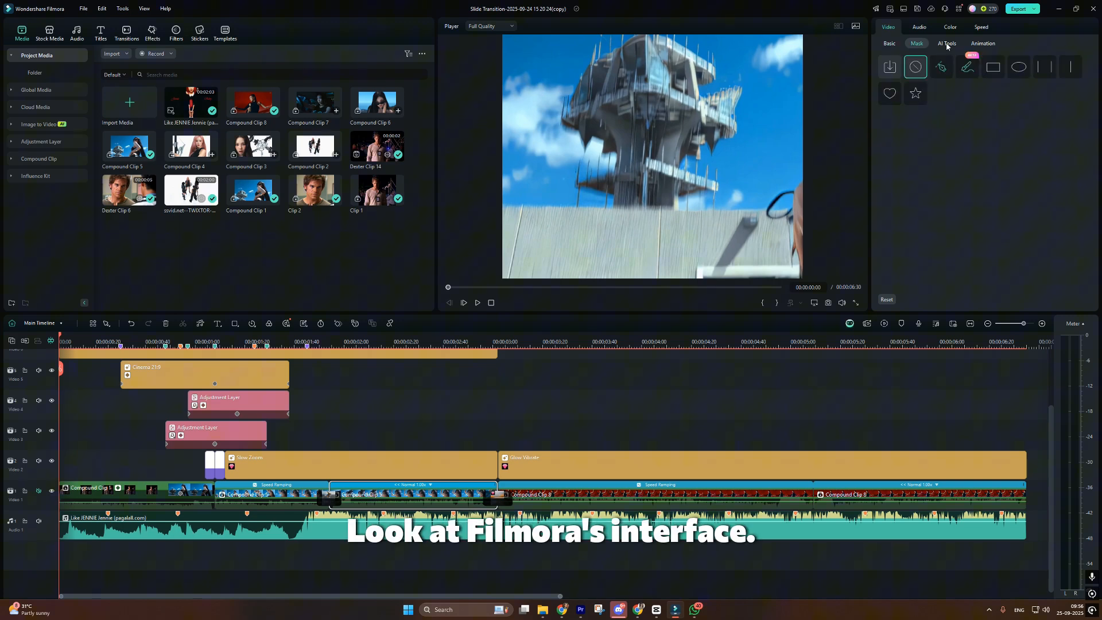
Browse Audio and Templates, then show the Premium category of the Transitions library.
left_click(918, 26)
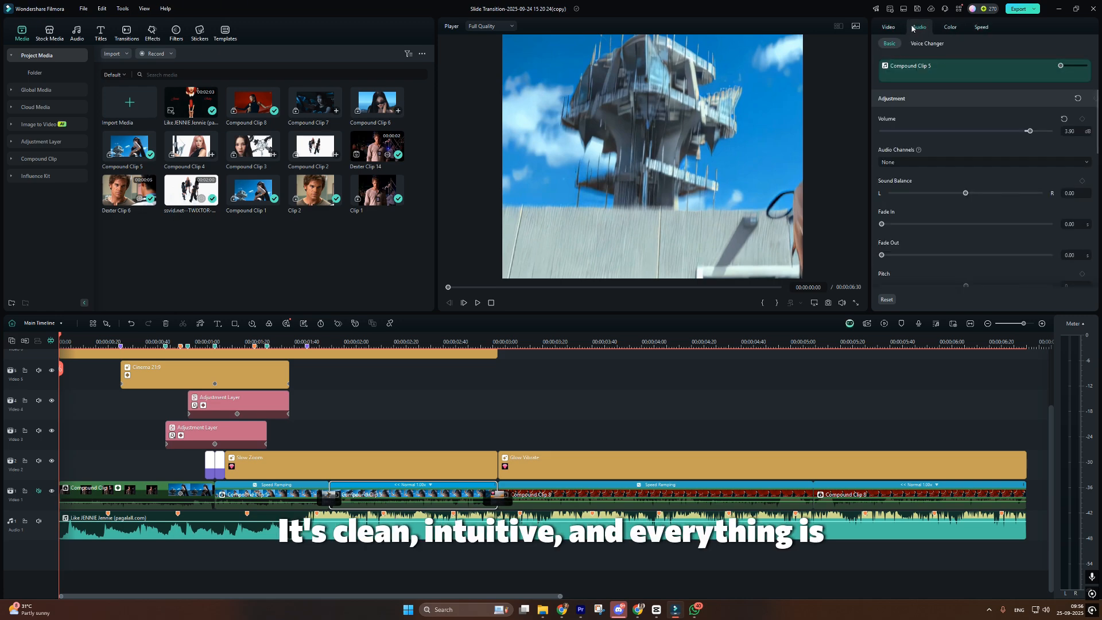
left_click(887, 26)
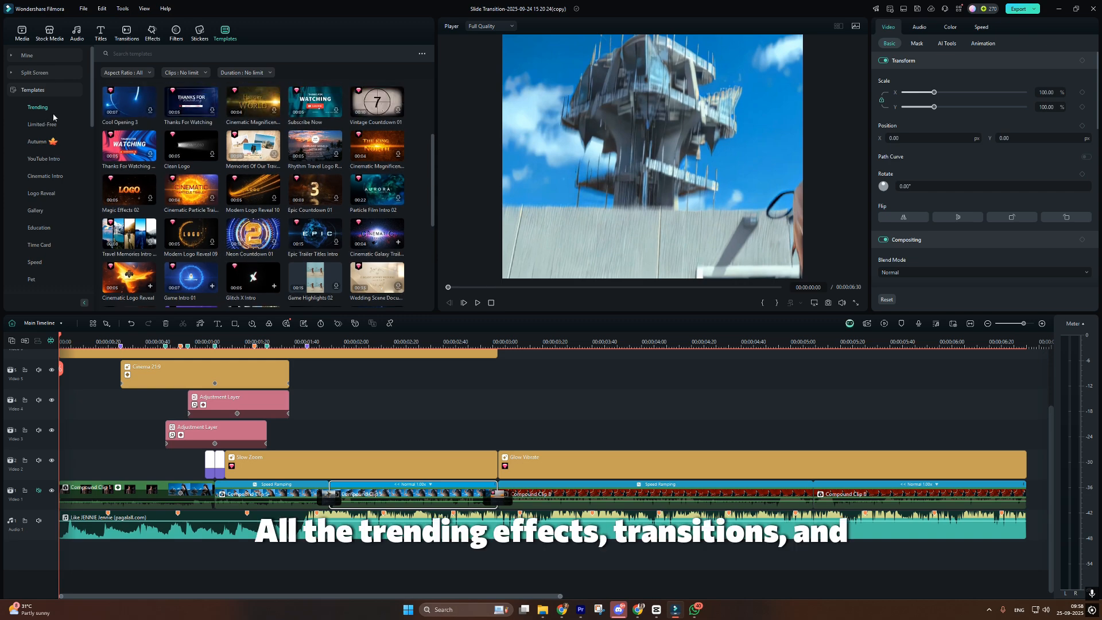
left_click(127, 32)
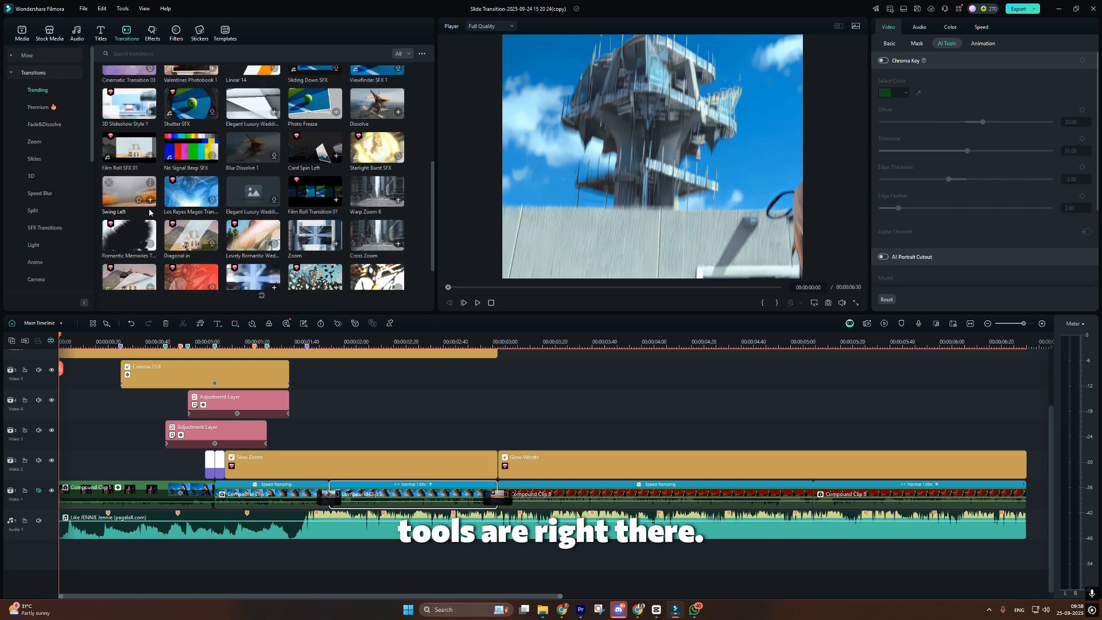
left_click(40, 107)
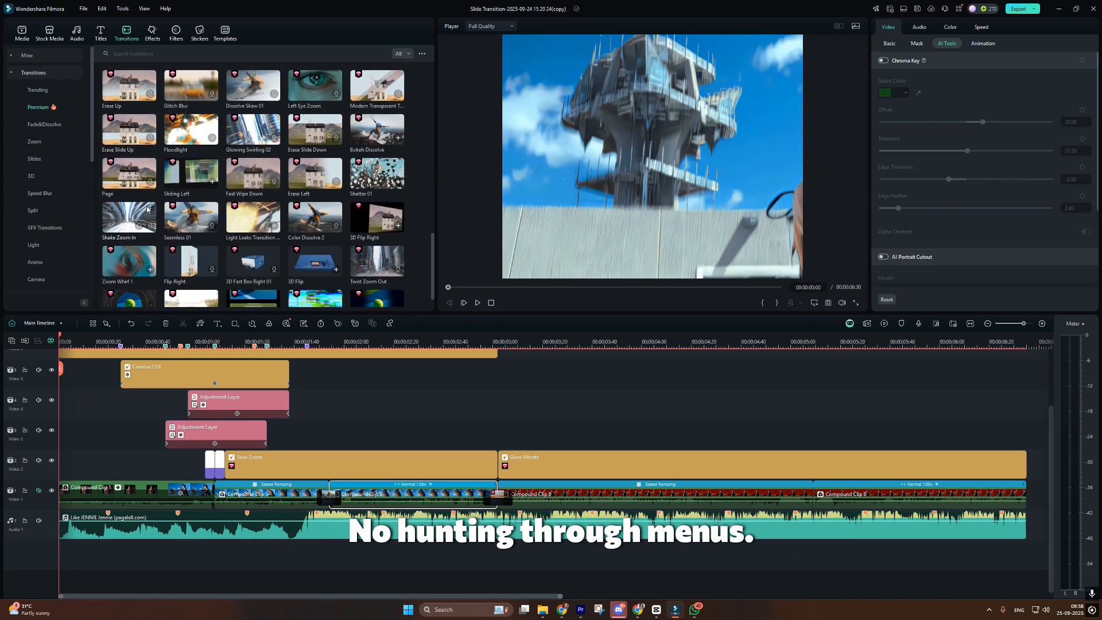
scroll("down", 3)
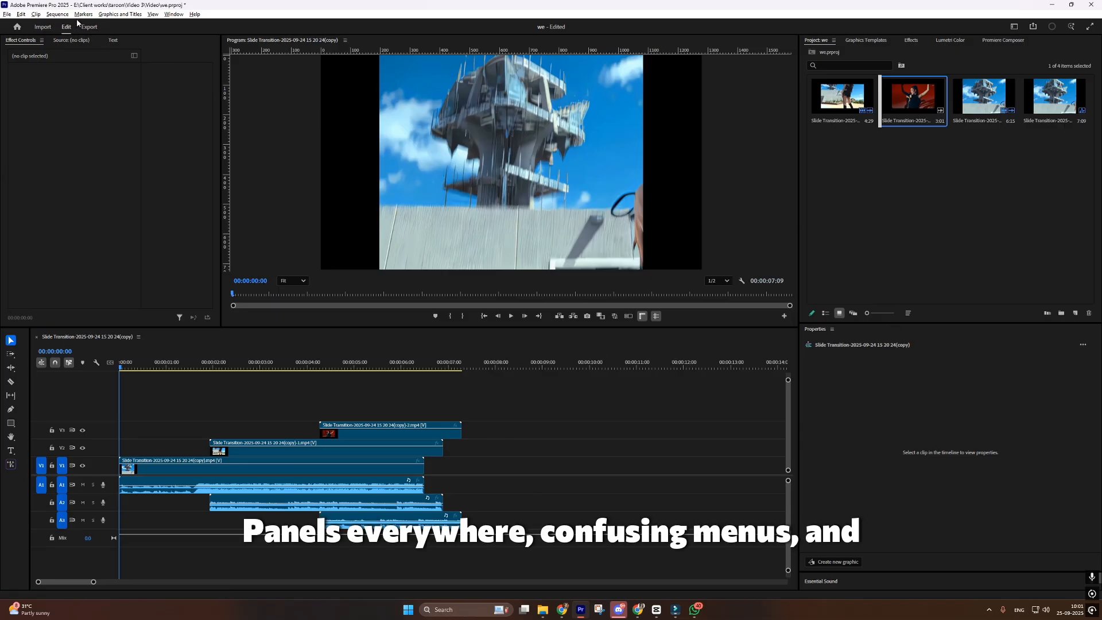
left_click(173, 14)
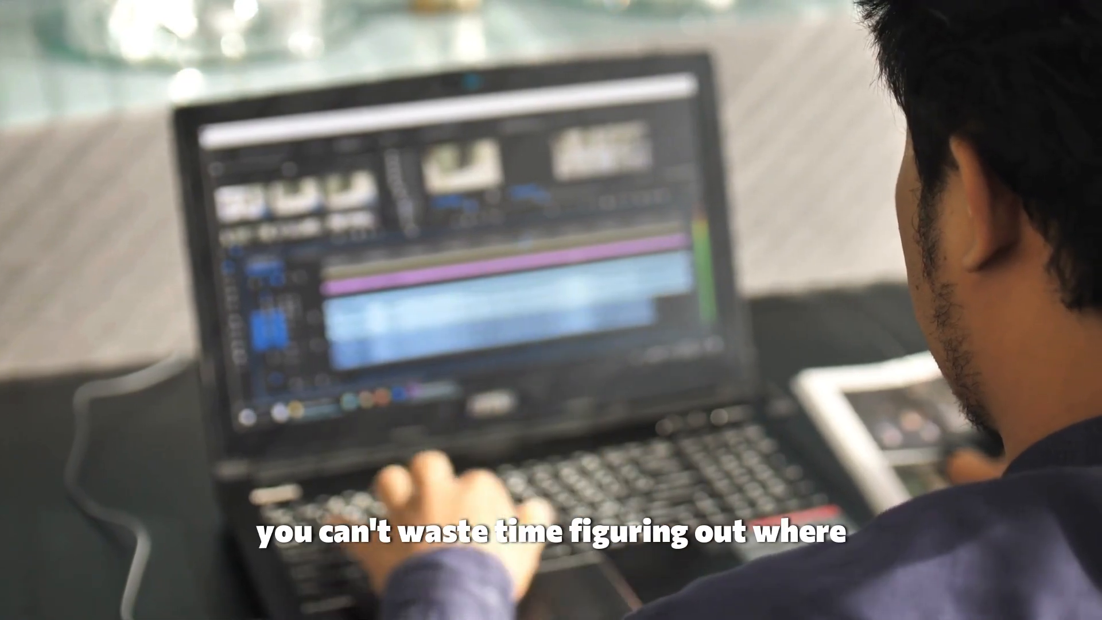
left_click(173, 14)
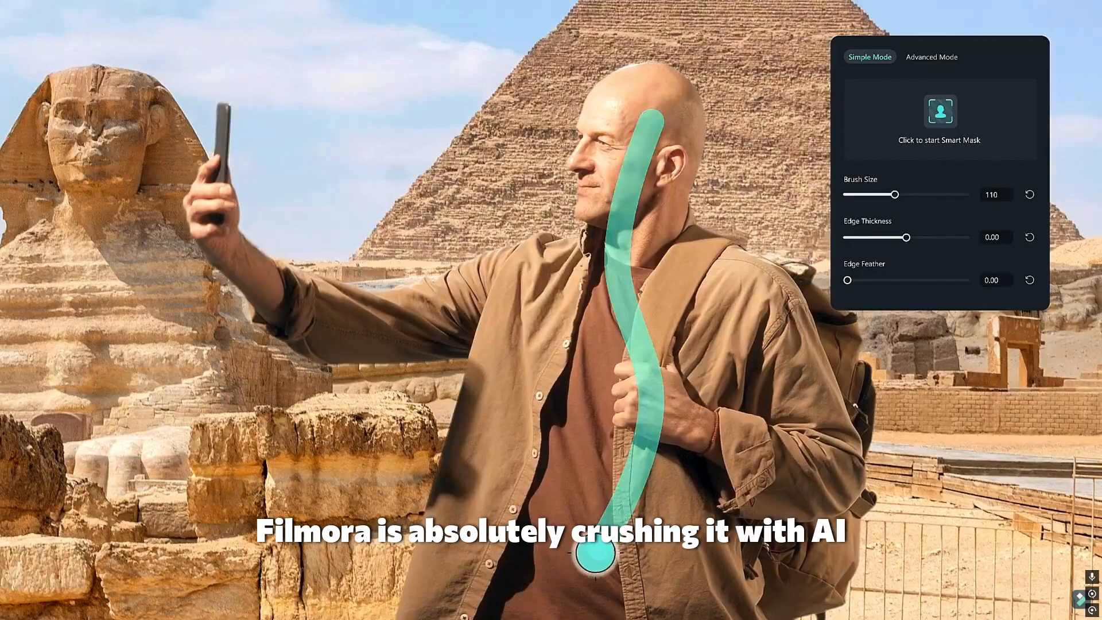
left_click(939, 110)
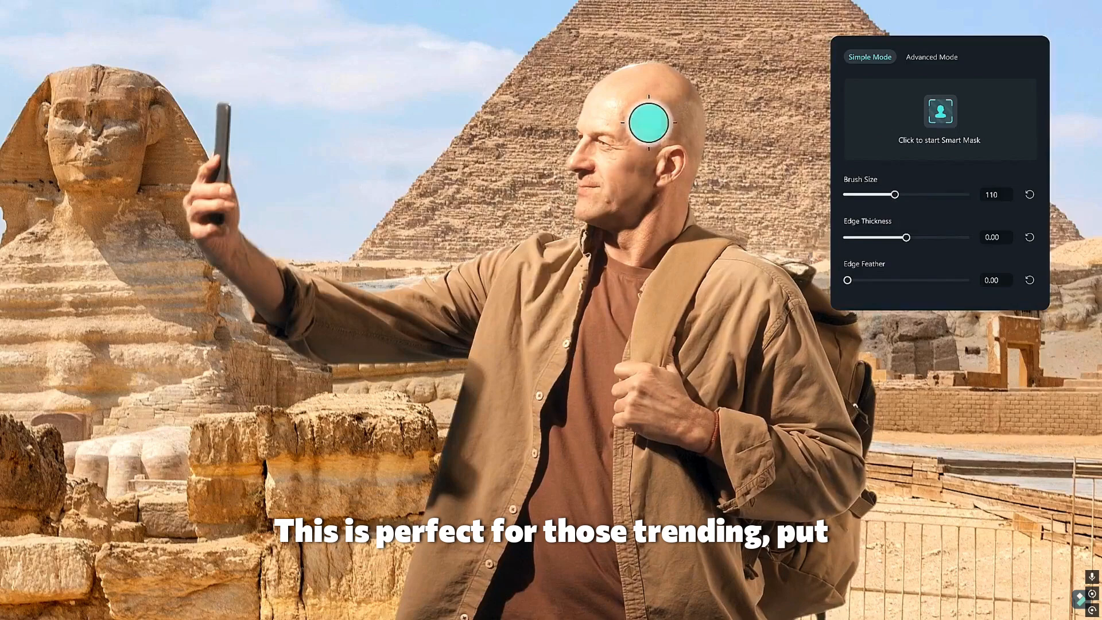
left_click(939, 111)
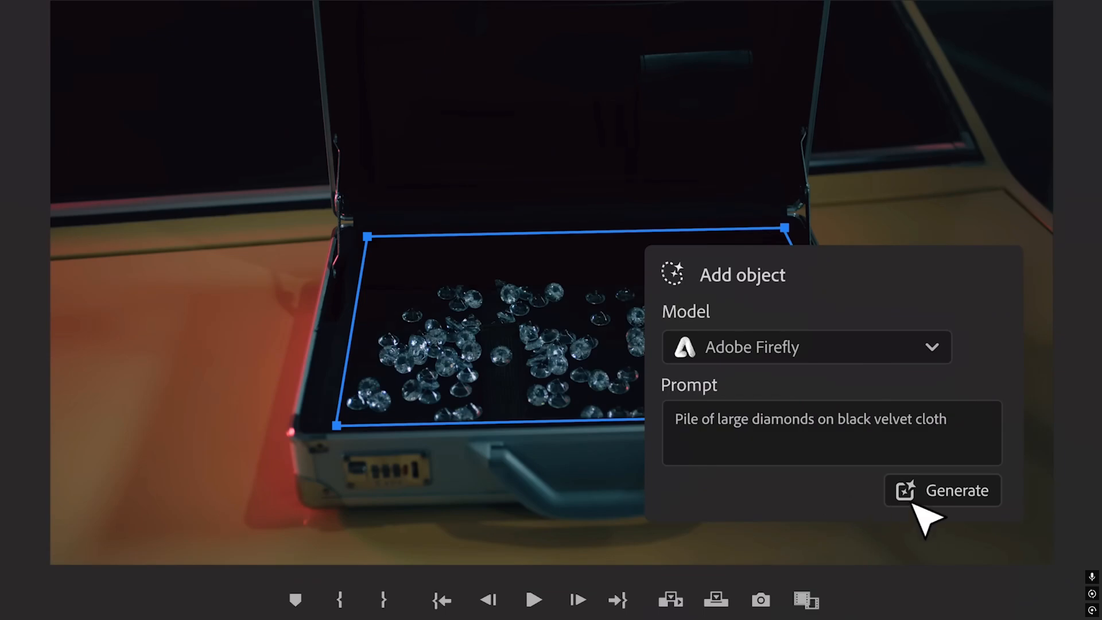
left_click(960, 489)
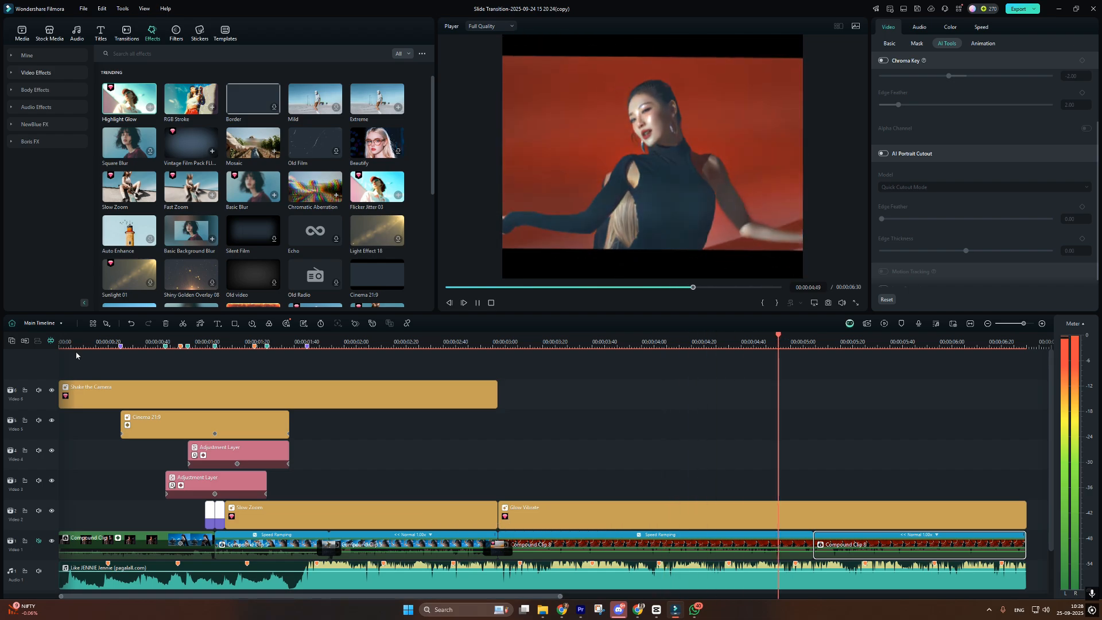
Browse Premium and Zoom transitions, Shake effects, then preview the Autumn Vlog template.
left_click(126, 32)
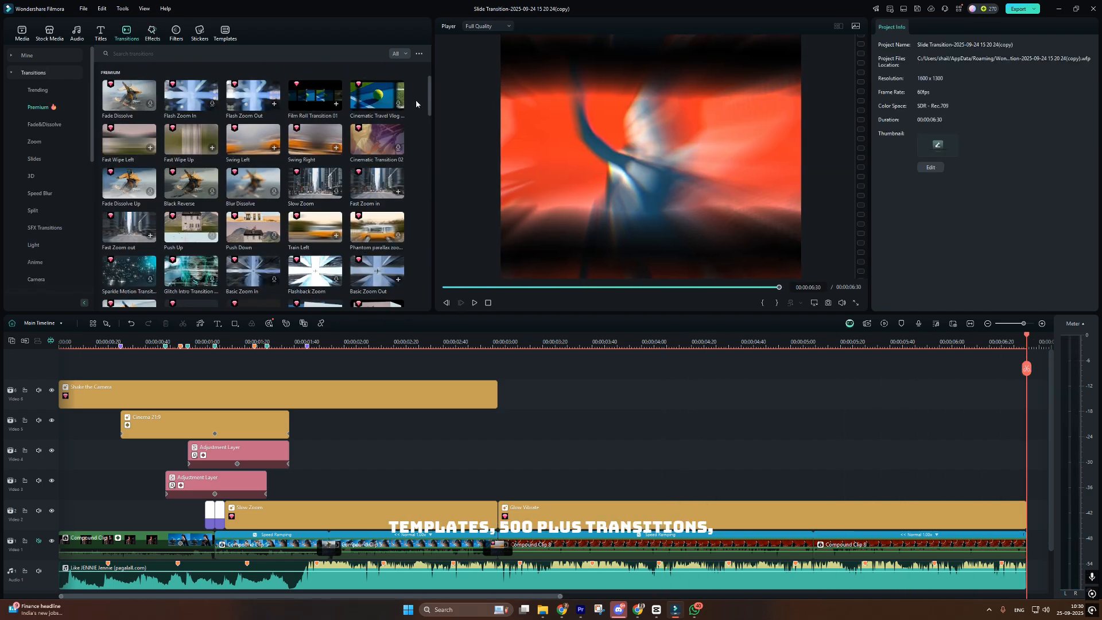
left_click(33, 141)
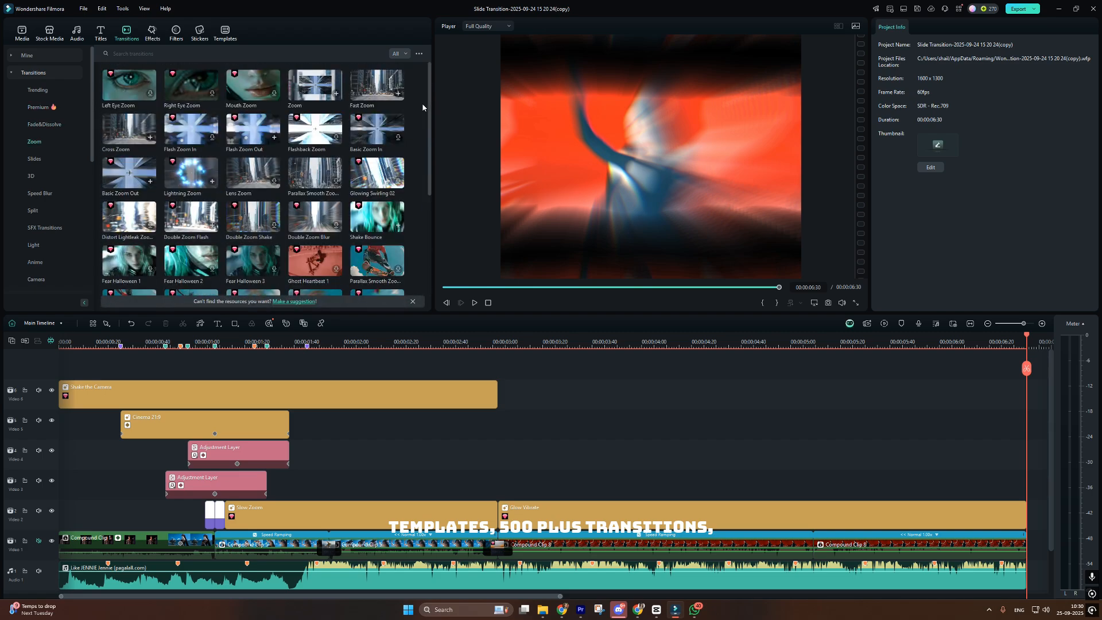
left_click(151, 32)
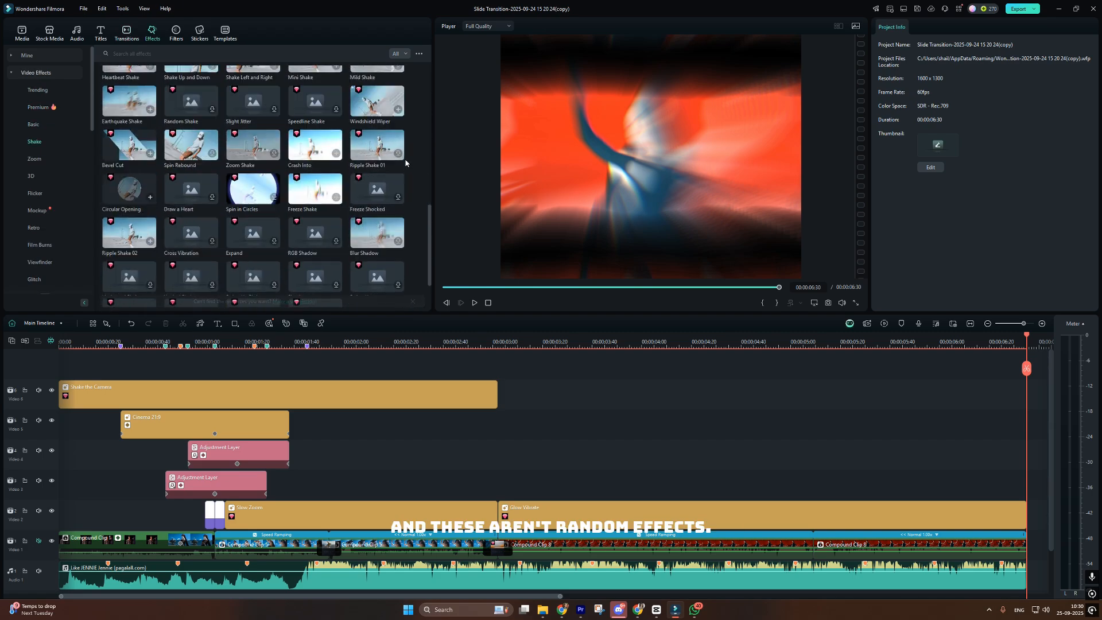
left_click(225, 33)
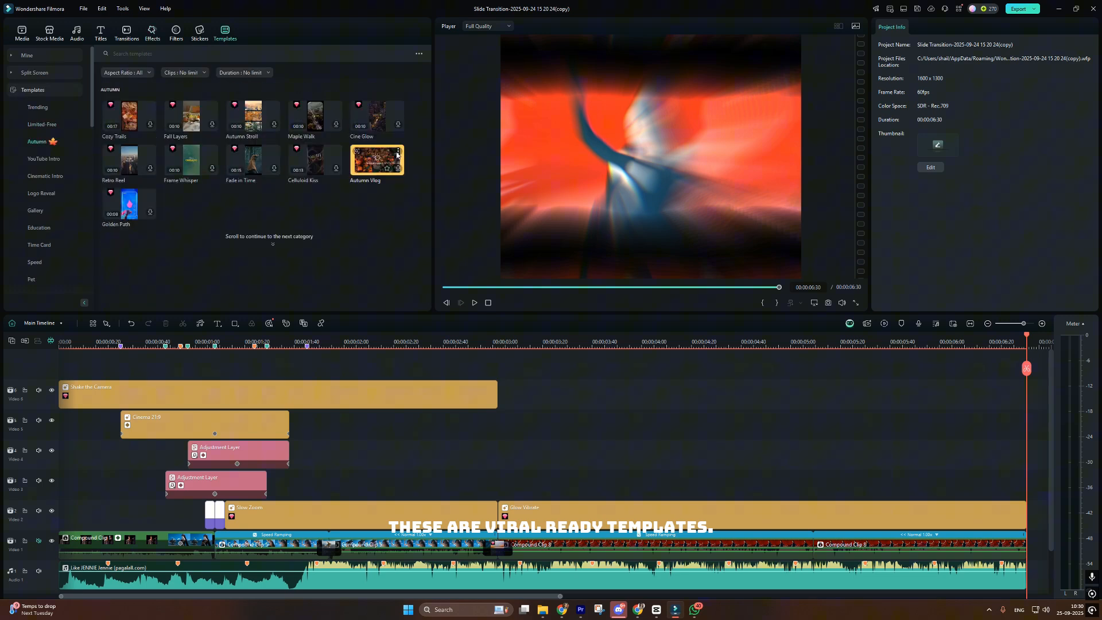
left_click(126, 32)
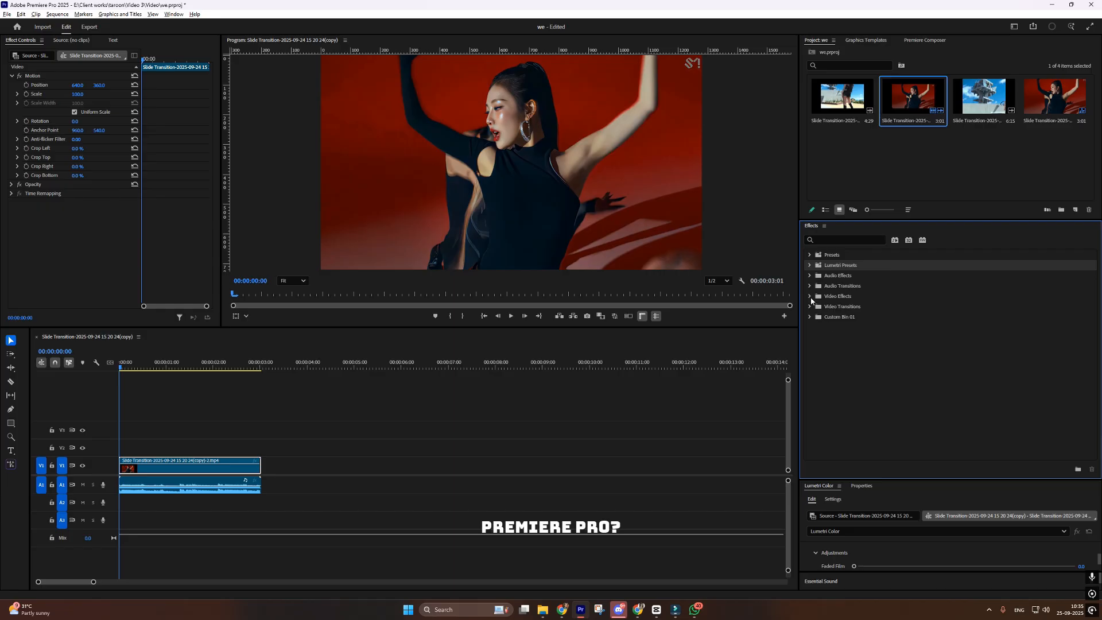
Expand the Video Effects folder in the Effects panel.
left_click(809, 296)
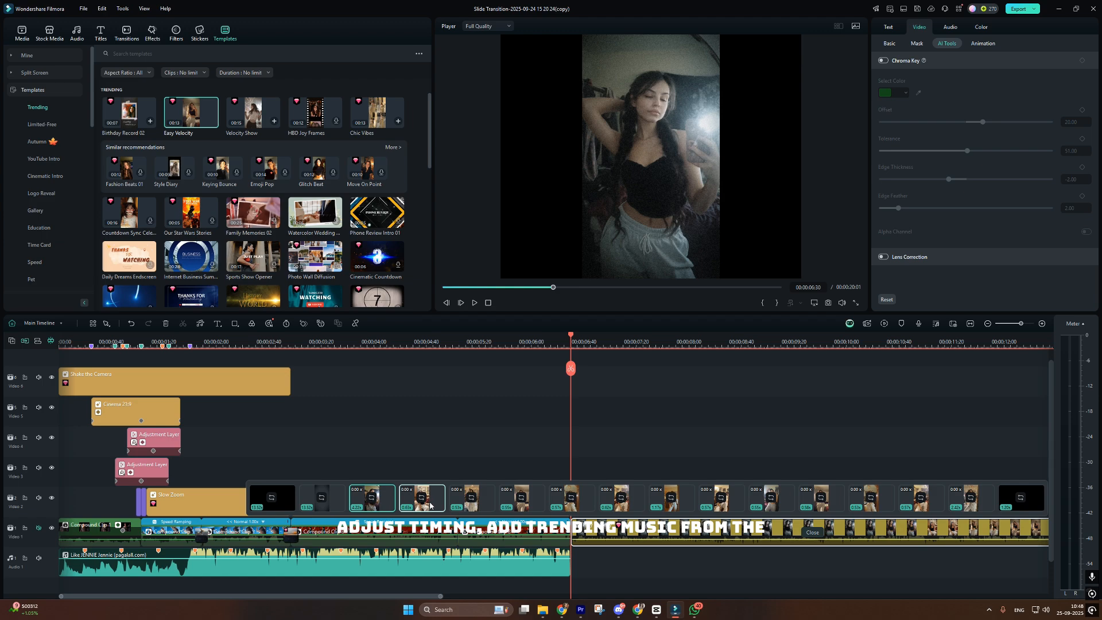
Show the Trending category of Filmora's Music library.
left_click(76, 31)
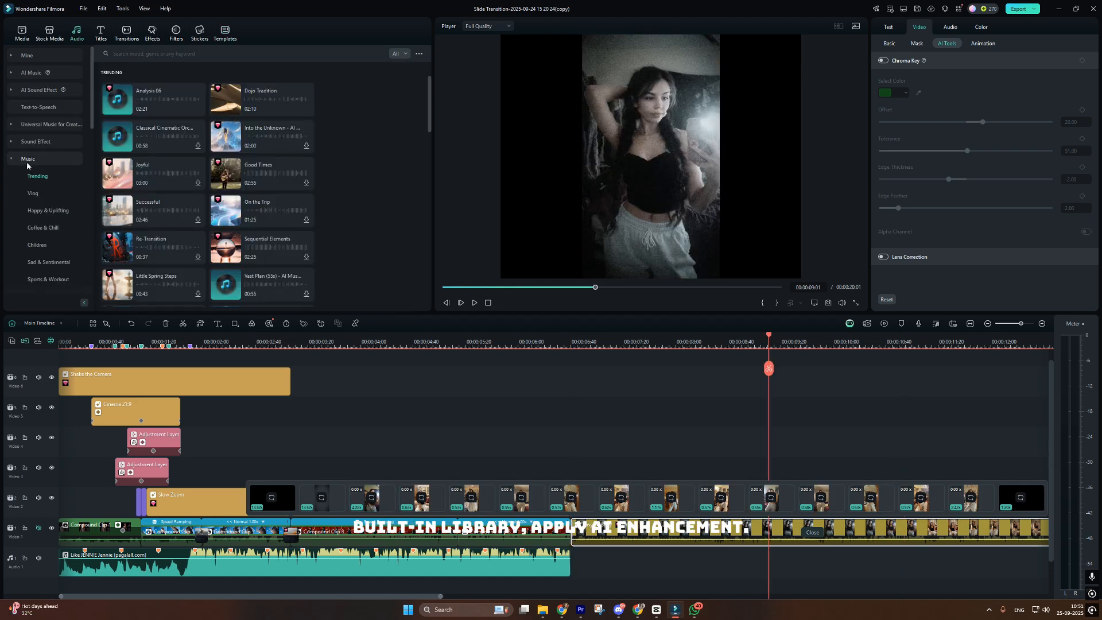
left_click(47, 209)
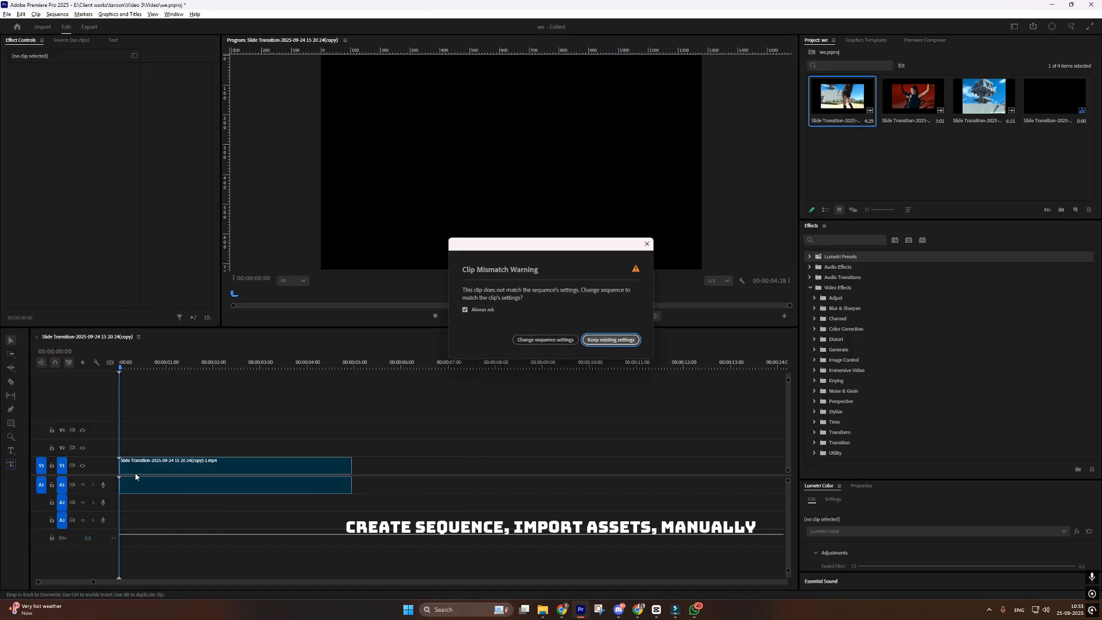
Keep existing sequence settings for the dropped Slide Transition clip.
left_click(609, 339)
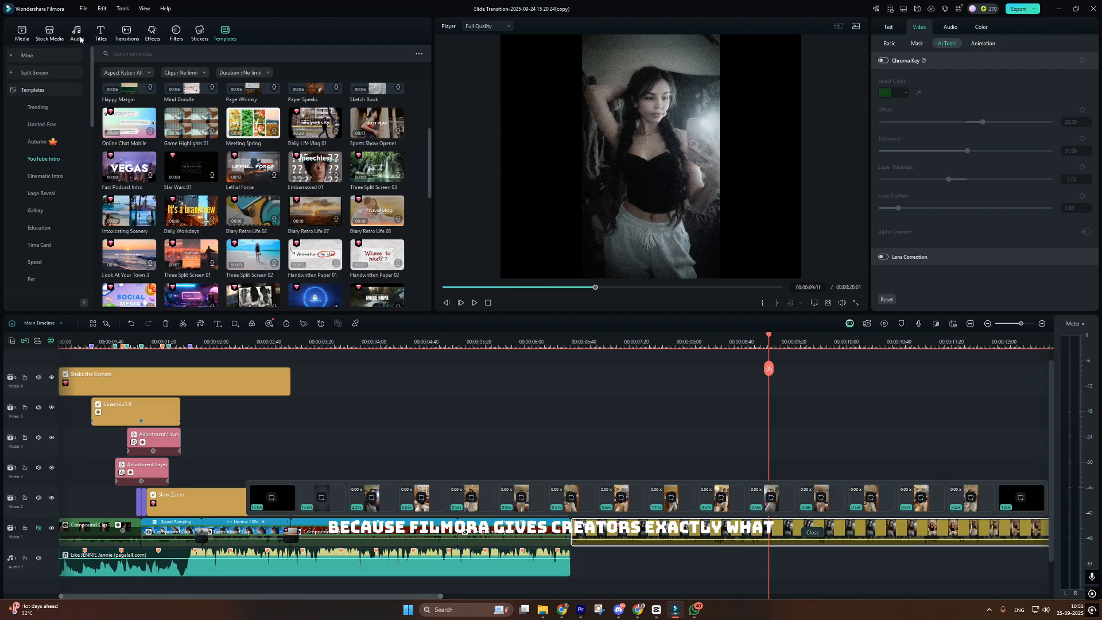
Show the YouTube Intro category of the Templates library.
left_click(76, 32)
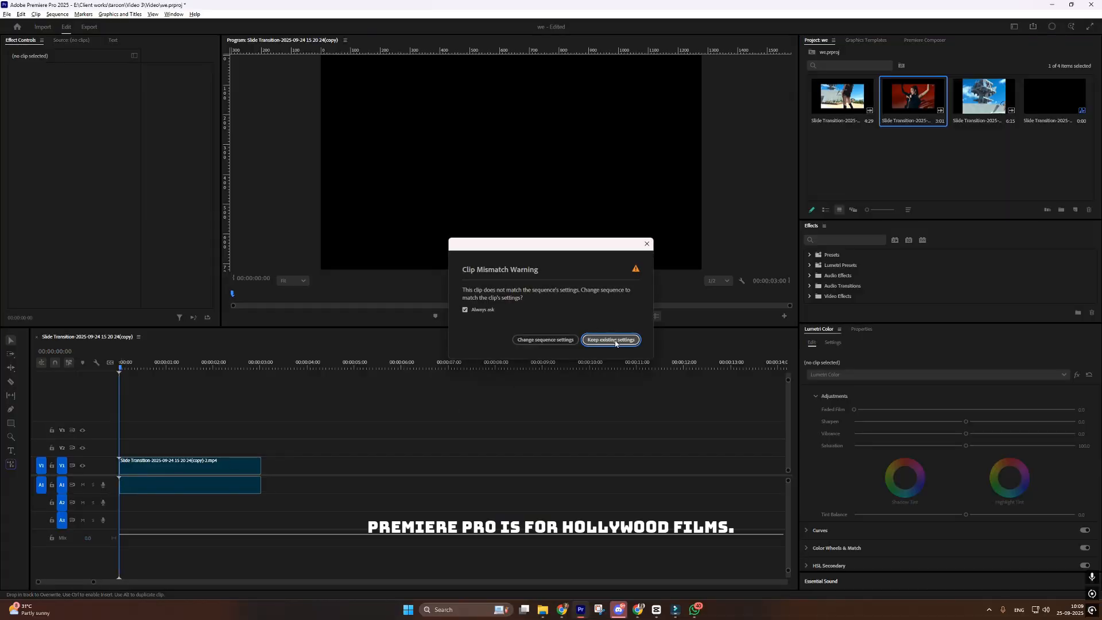
Keep existing sequence settings so the red-background dance clip is added.
left_click(610, 340)
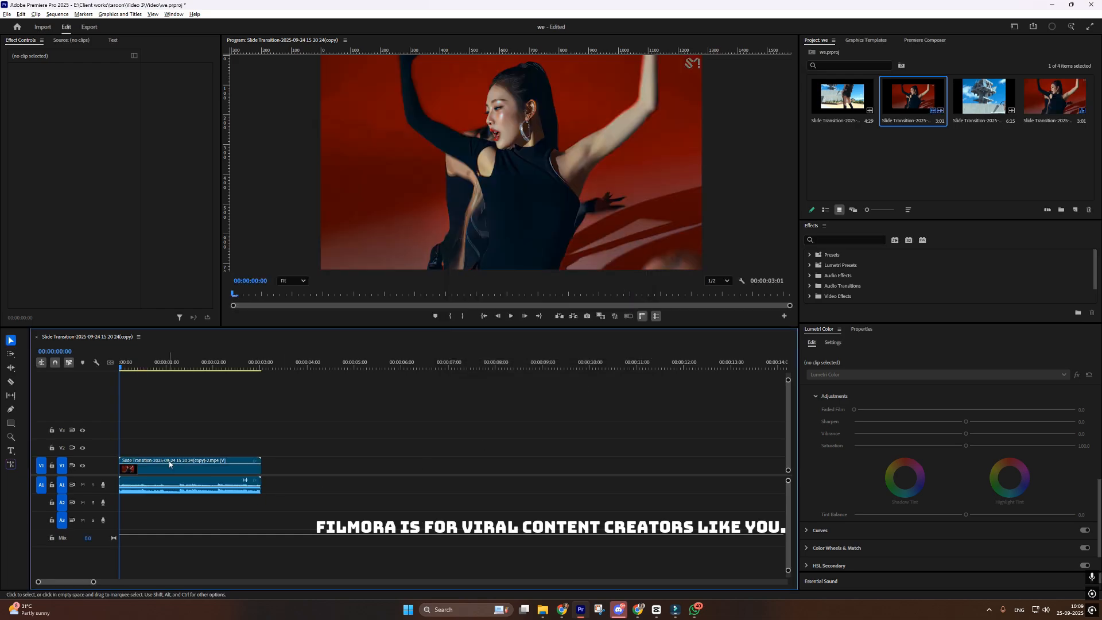